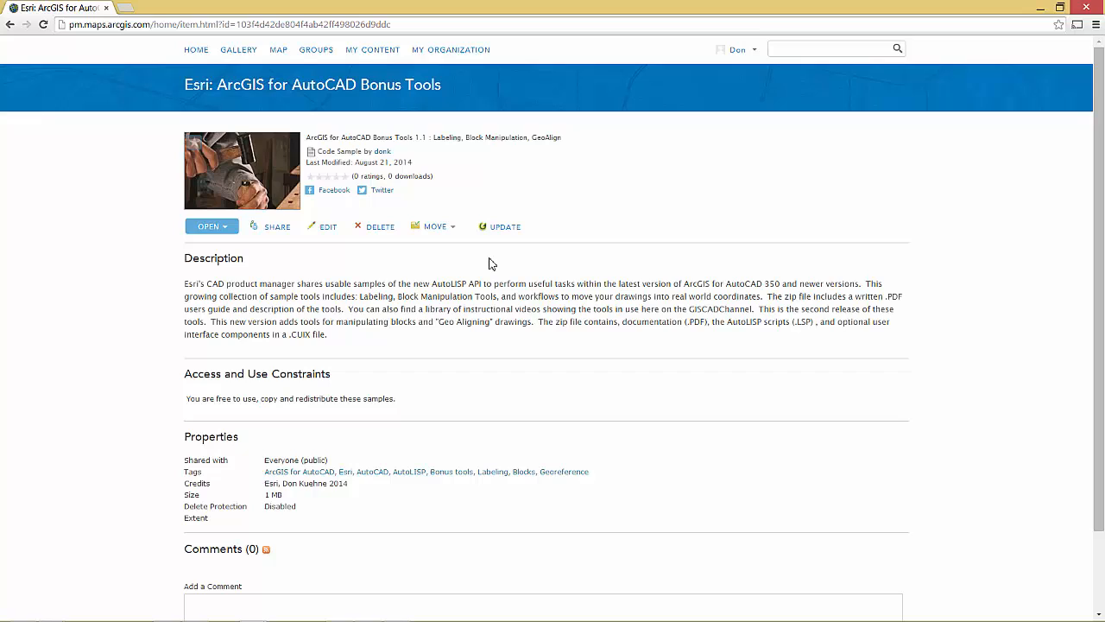
{"action": "mouse_move", "coordinate": [261, 231]}
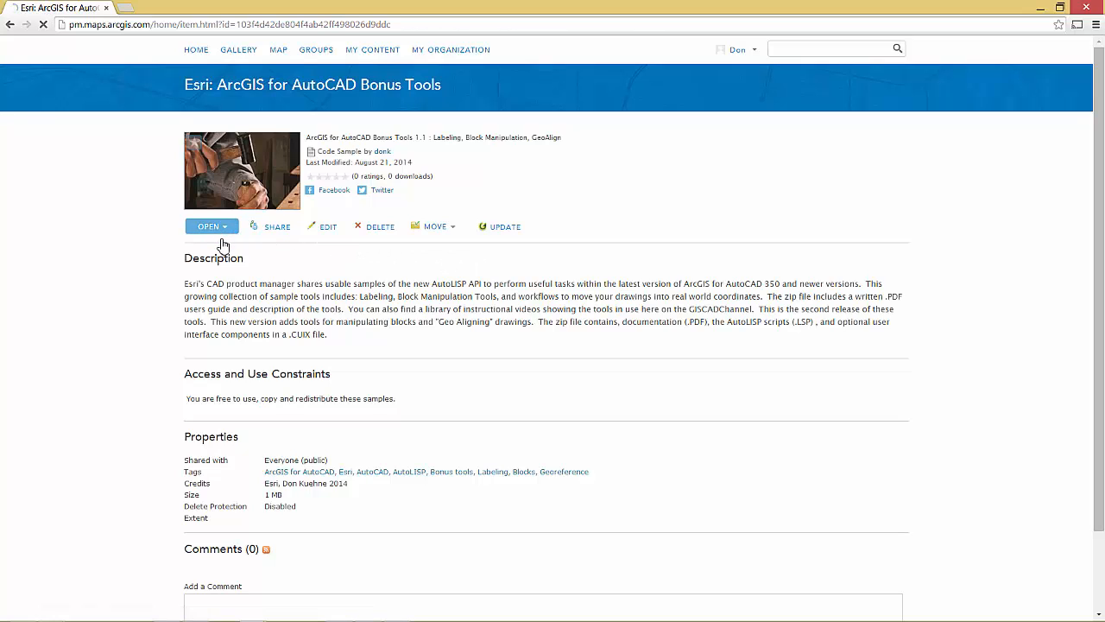
- Download the ArcGIS for AutoCAD Bonus Tools zip from its ArcGIS Online item page
{"action": "left_click", "coordinate": [208, 226]}
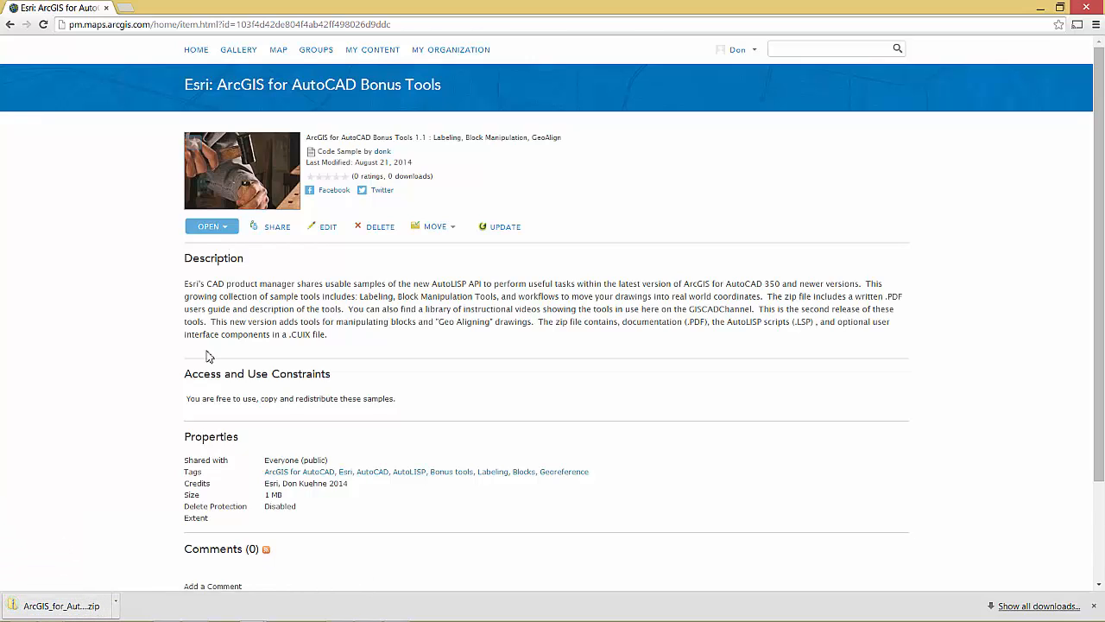
{"action": "mouse_move", "coordinate": [61, 598]}
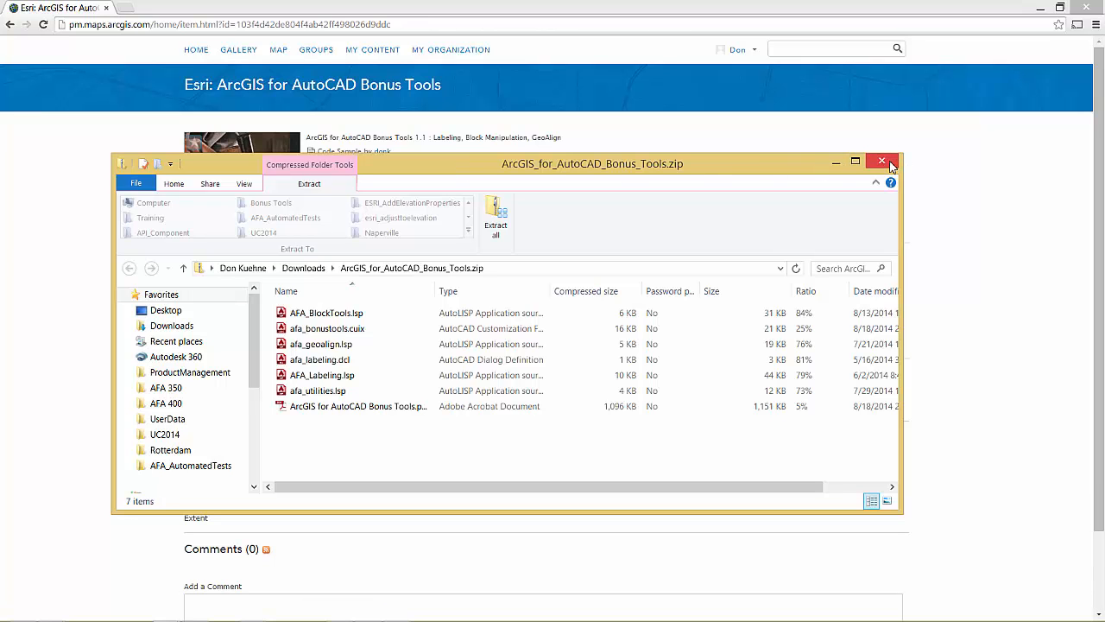
{"action": "left_click", "coordinate": [883, 161]}
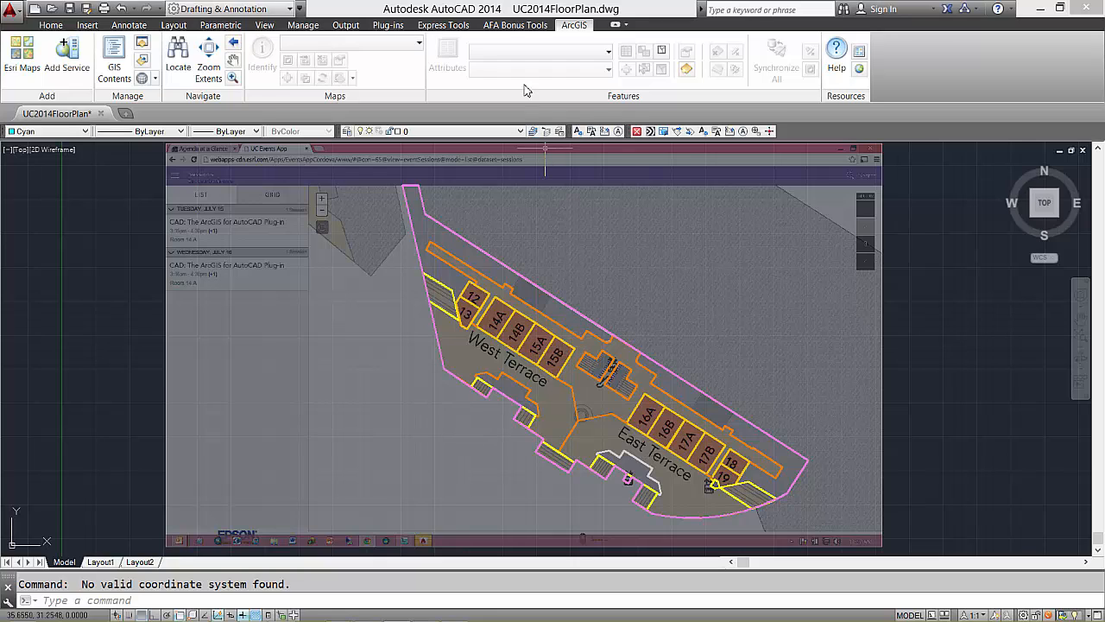
- Save the current floor plan view as the origin with AFA_ALIGNORIGIN, then start Assign Coordinate System
{"action": "left_click", "coordinate": [526, 25]}
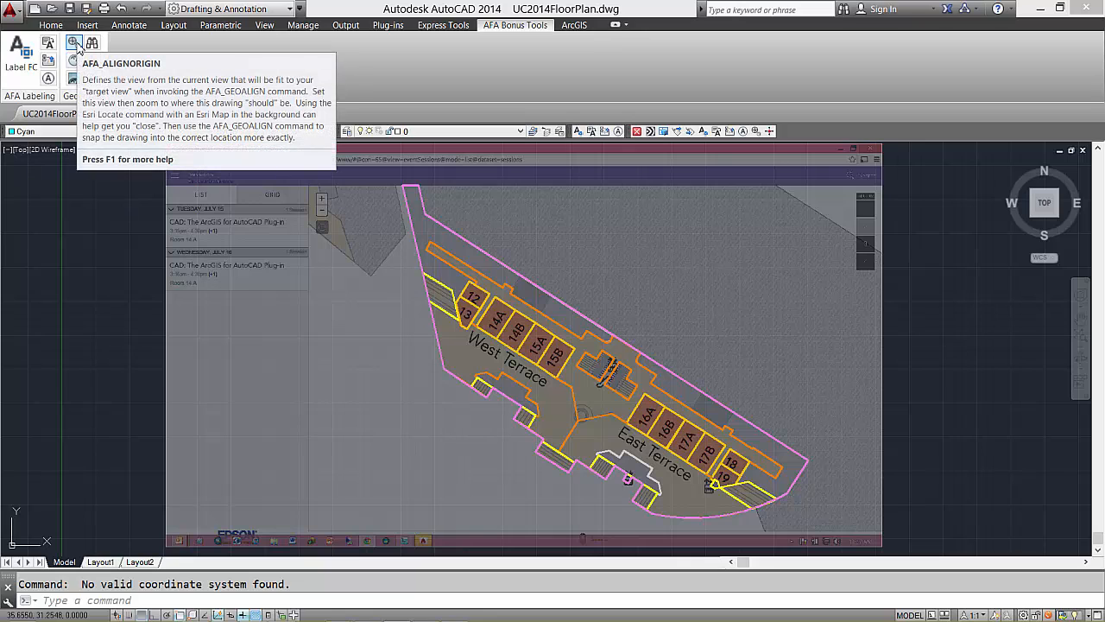
{"action": "left_click", "coordinate": [66, 46]}
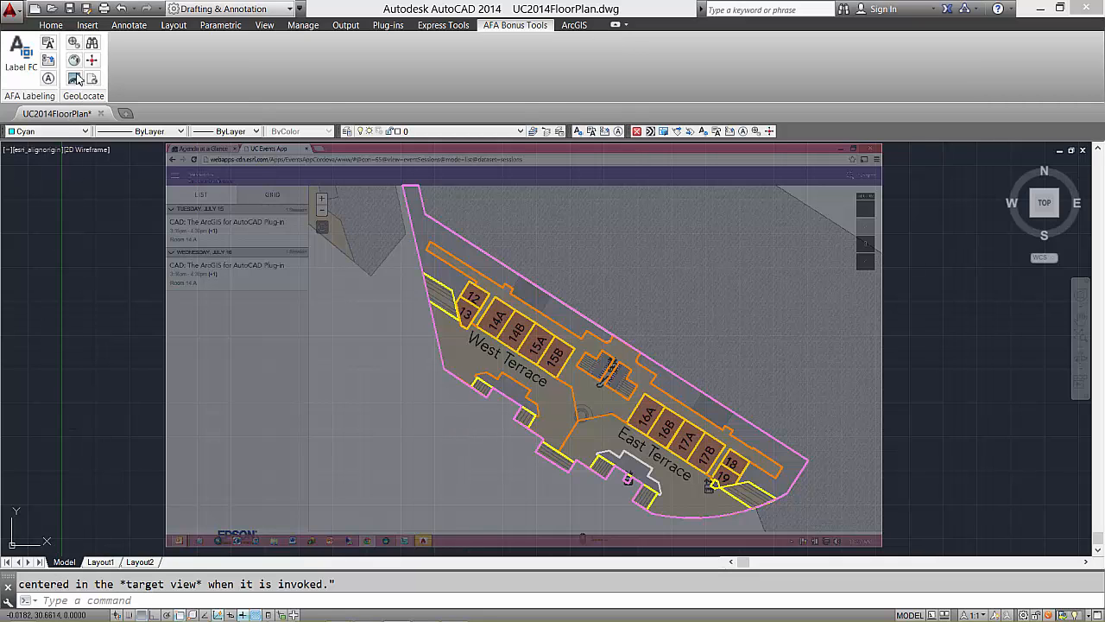
{"action": "left_click", "coordinate": [73, 62]}
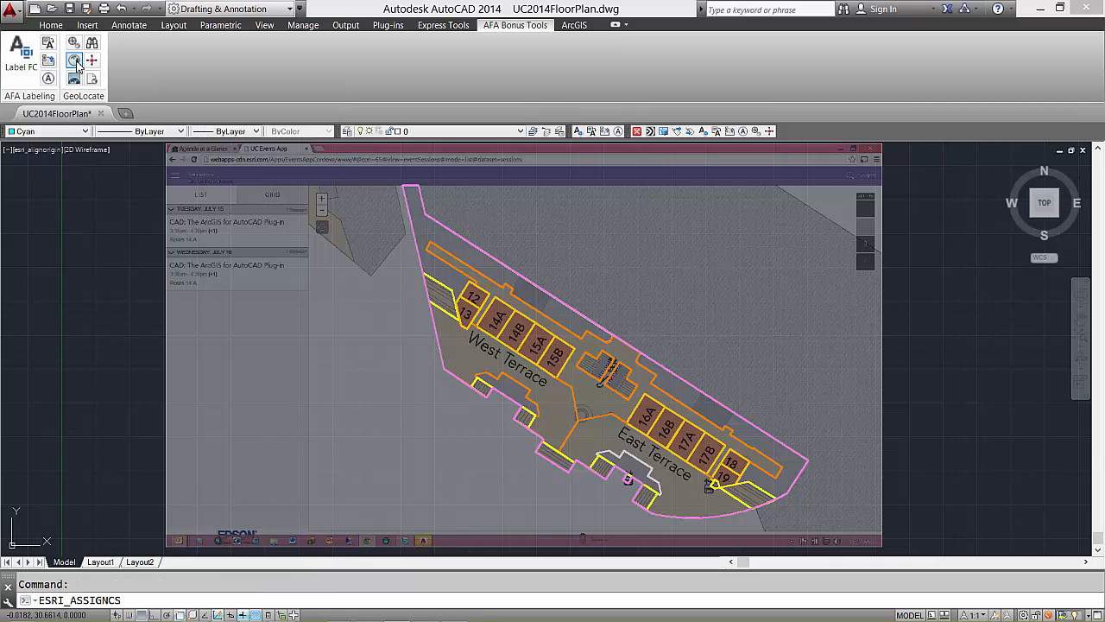
- Assign NAD 1983 HARN StatePlane California VI FIPS 0406 (US Feet) to the drawing
{"action": "left_click", "coordinate": [72, 62]}
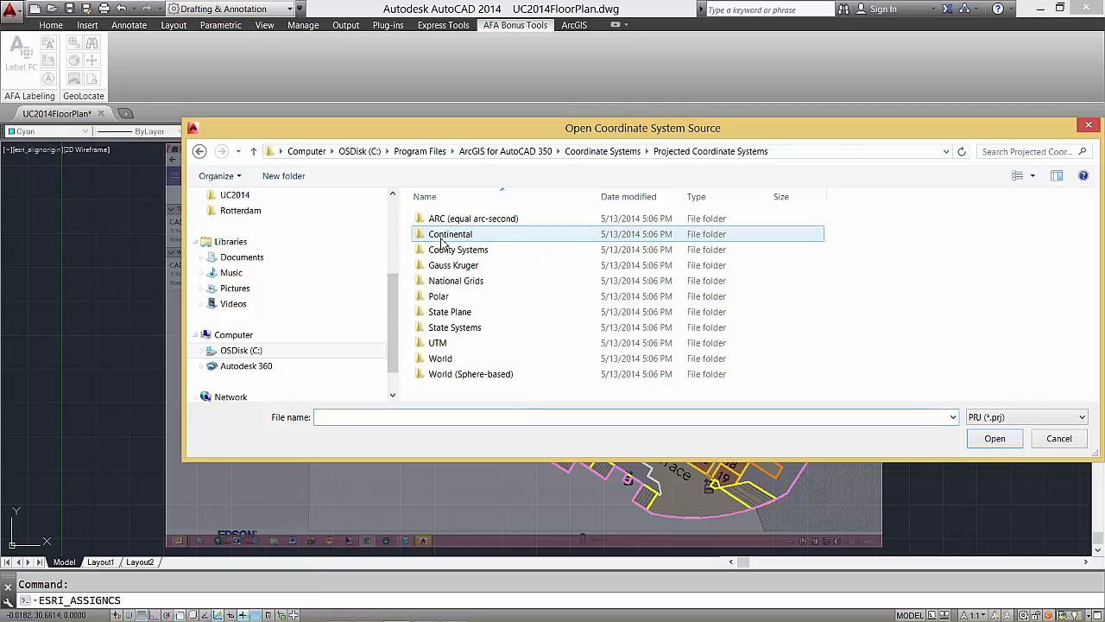
{"action": "double_click", "coordinate": [447, 234]}
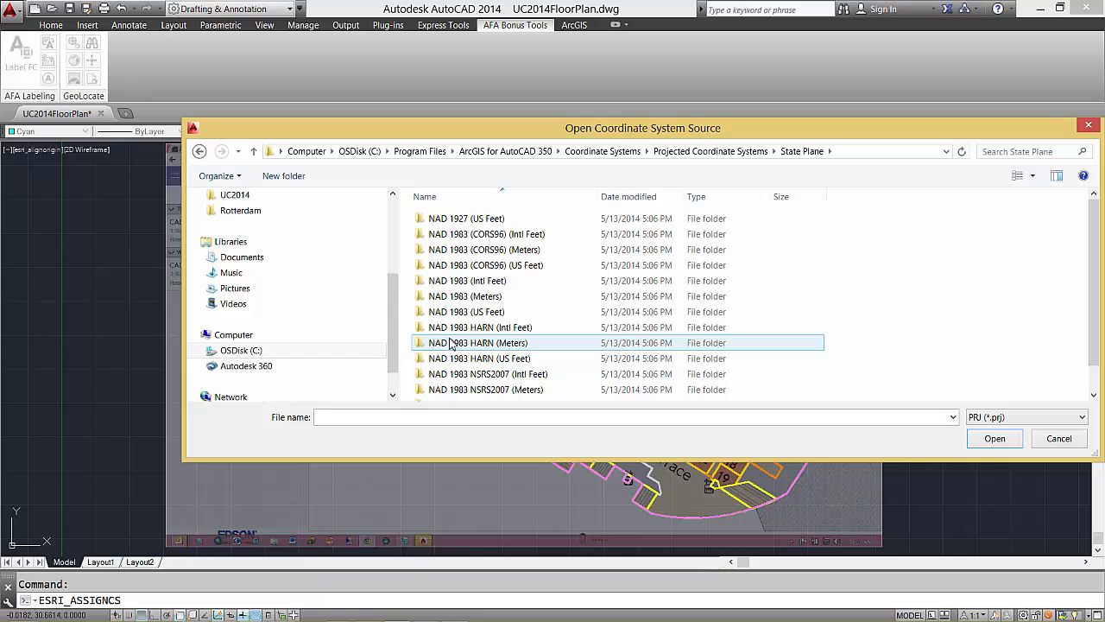
{"action": "double_click", "coordinate": [474, 357]}
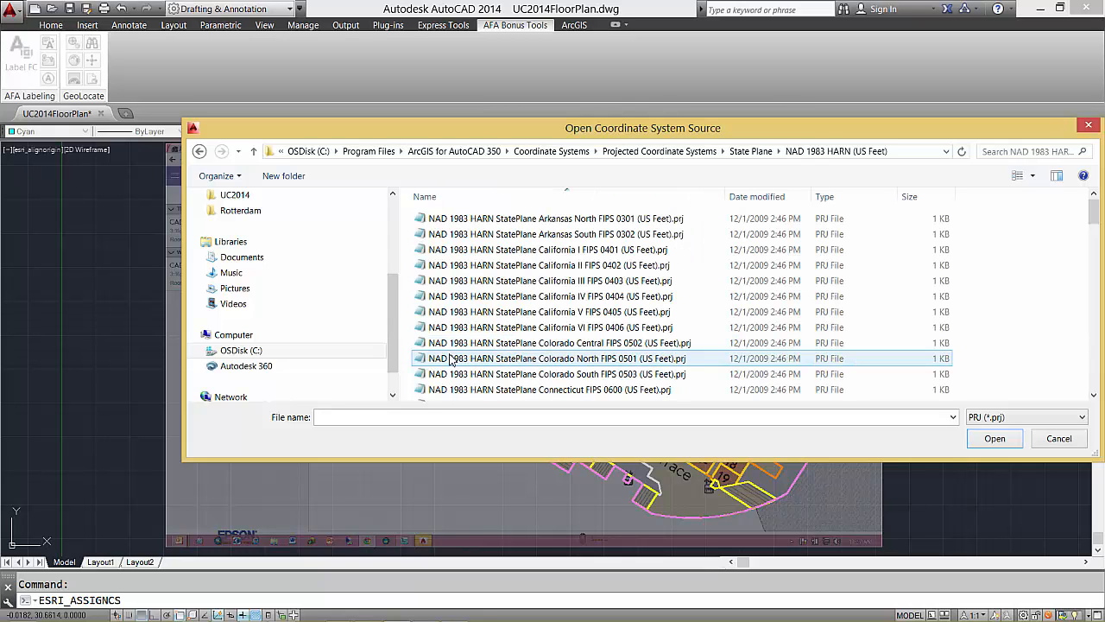
{"action": "left_click", "coordinate": [549, 326]}
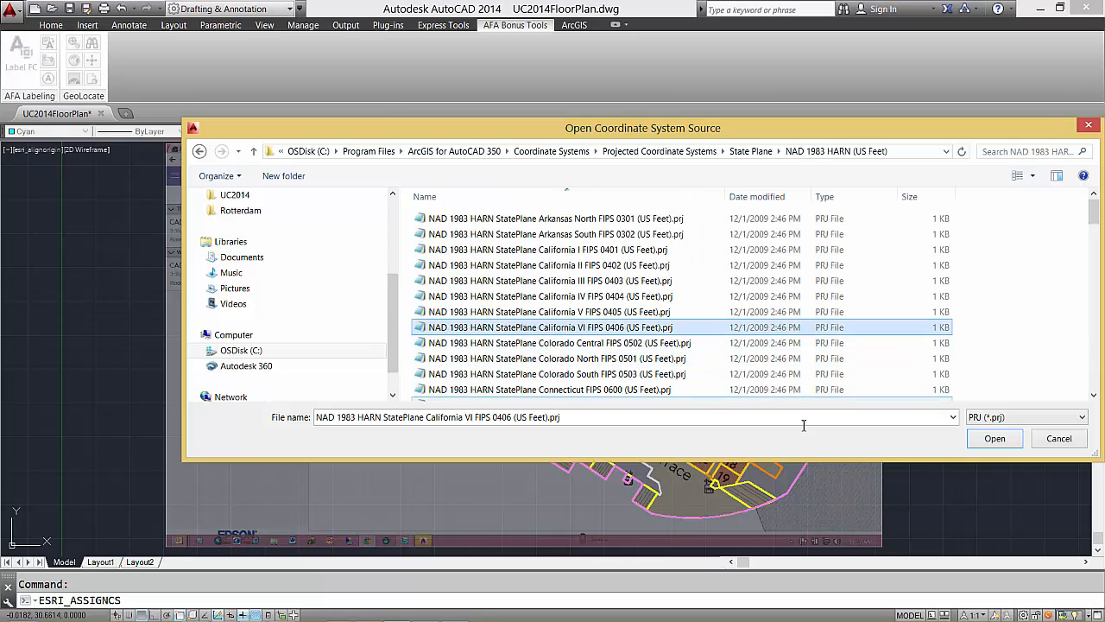
{"action": "left_click", "coordinate": [995, 438]}
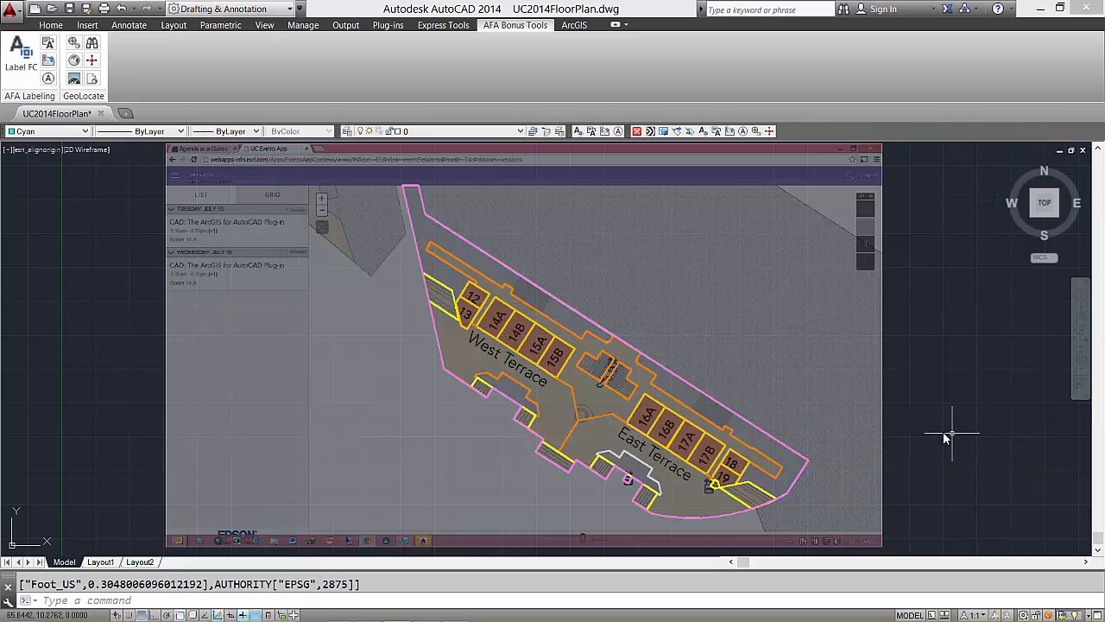
{"action": "mouse_move", "coordinate": [551, 367]}
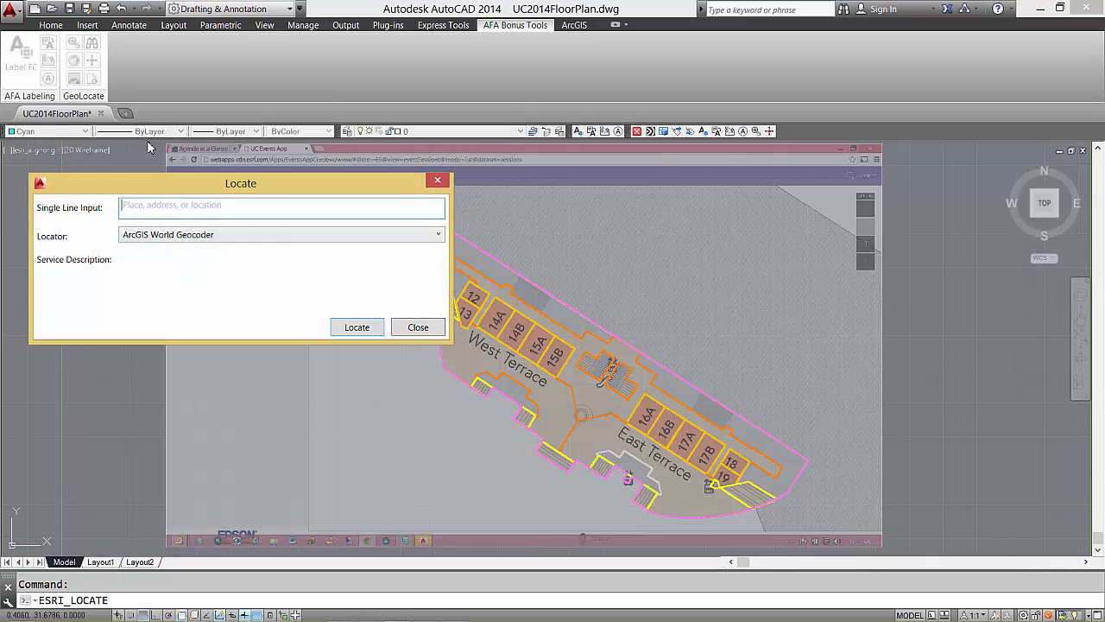
- Geocode 'San Diego Convention Center' and close the results table to view the site imagery
{"action": "type", "text": "5"}
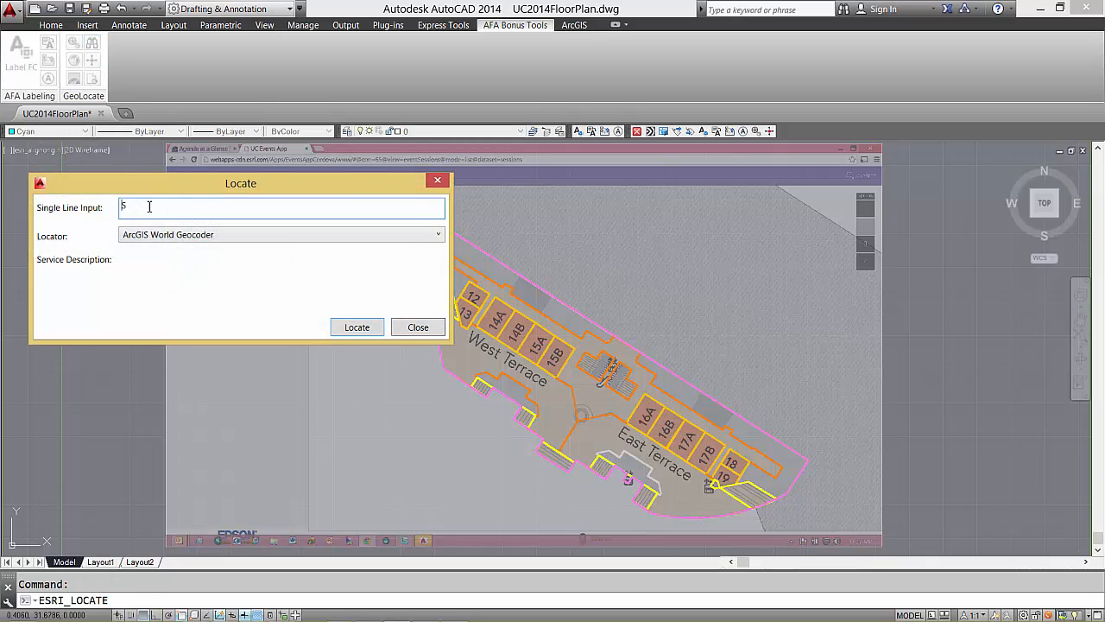
{"action": "type", "text": "San Diego"}
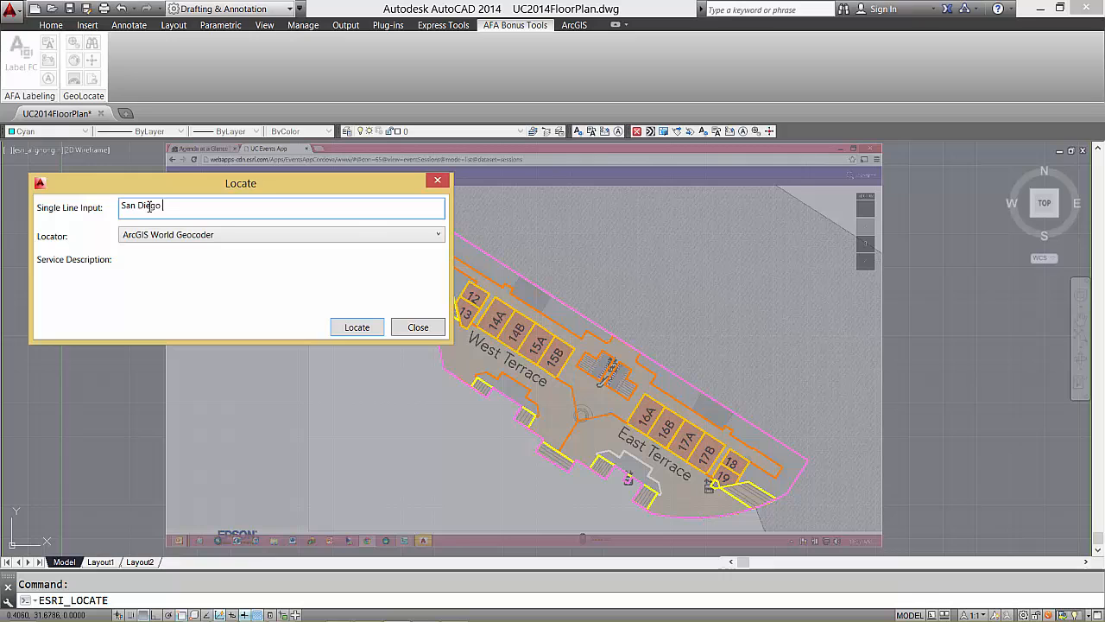
{"action": "type", "text": "Convention Center"}
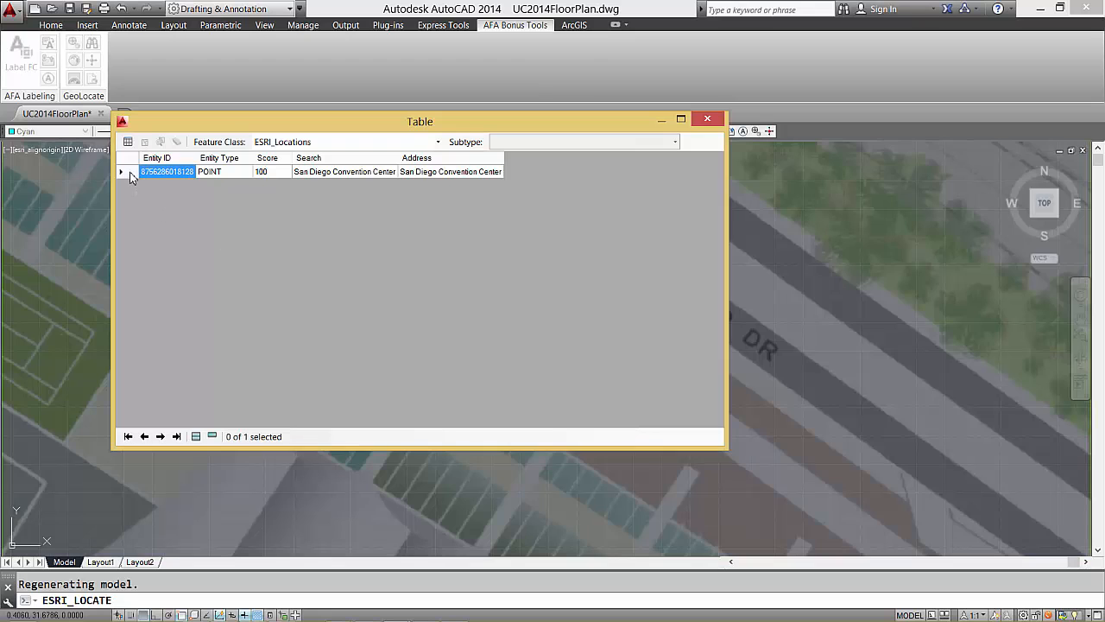
{"action": "mouse_move", "coordinate": [708, 119]}
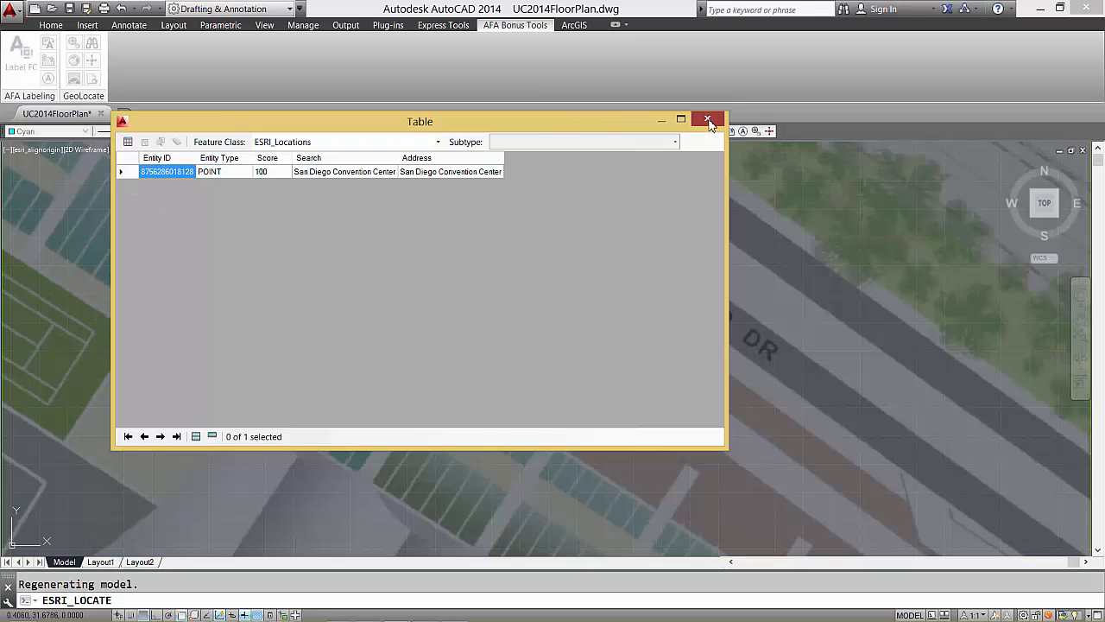
{"action": "left_click", "coordinate": [708, 118]}
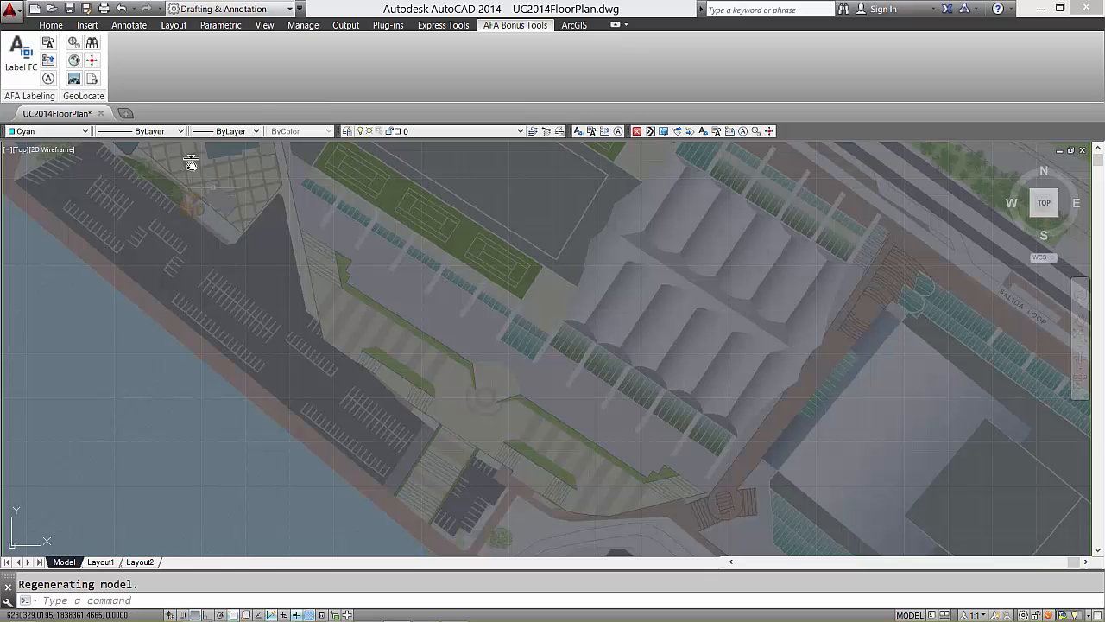
{"action": "mouse_move", "coordinate": [90, 59]}
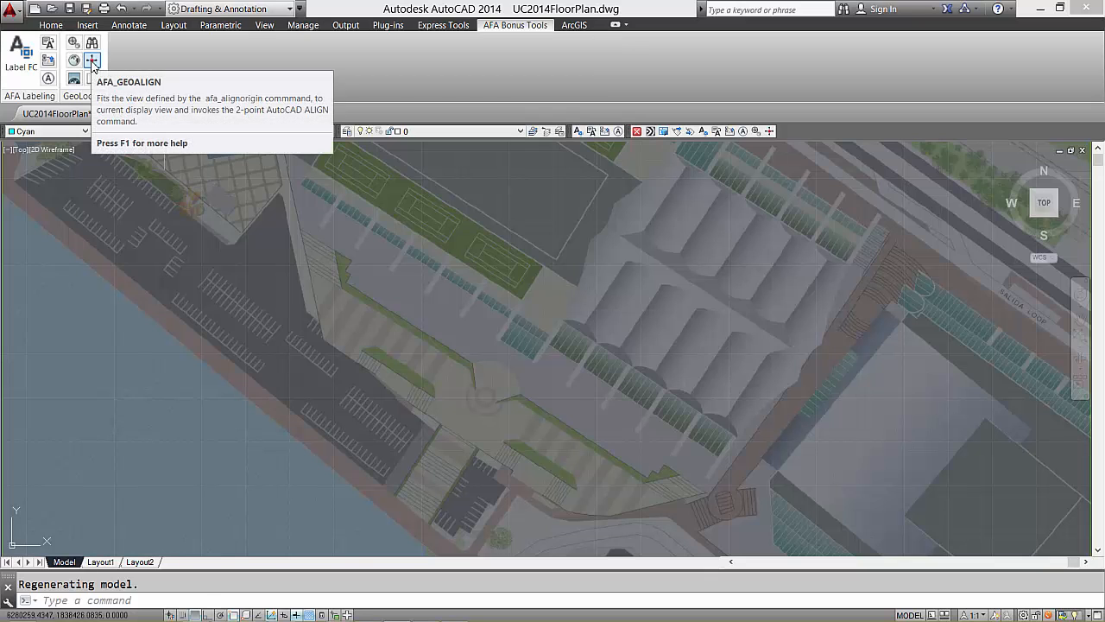
- Two-point align the floor plan onto the convention center imagery and save UC2014FloorPlan.aln
{"action": "left_click", "coordinate": [89, 60]}
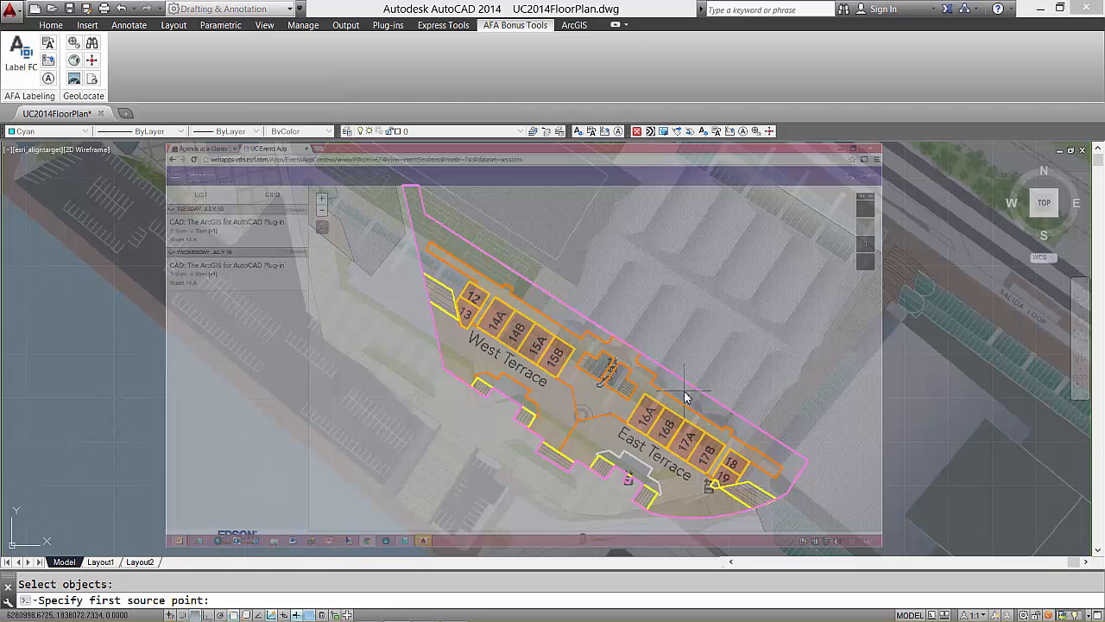
{"action": "mouse_move", "coordinate": [669, 454]}
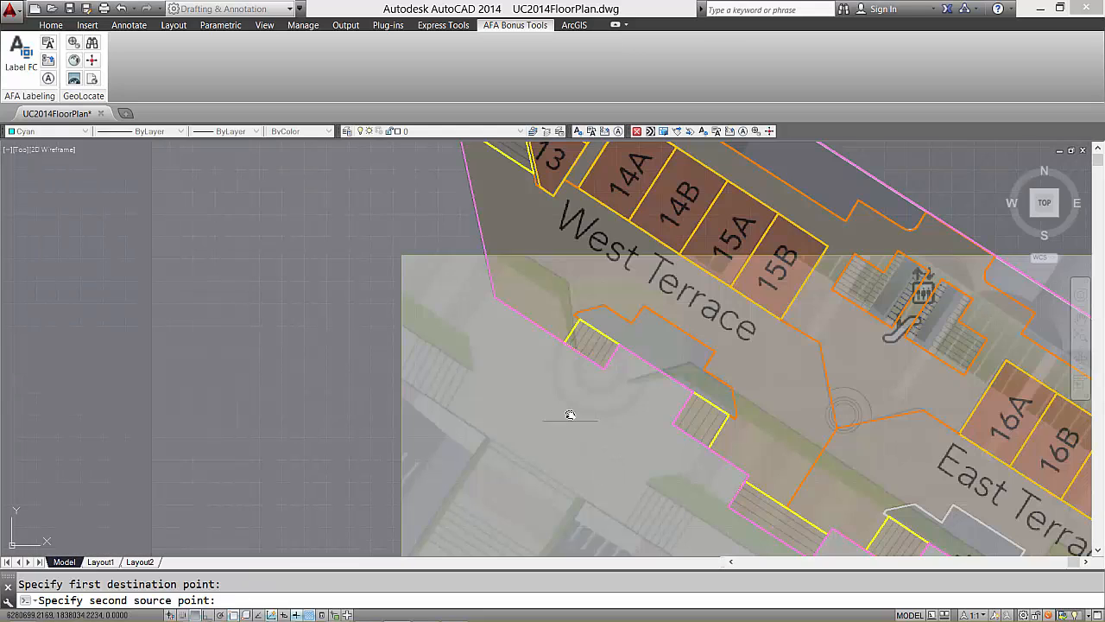
{"action": "left_click", "coordinate": [570, 414]}
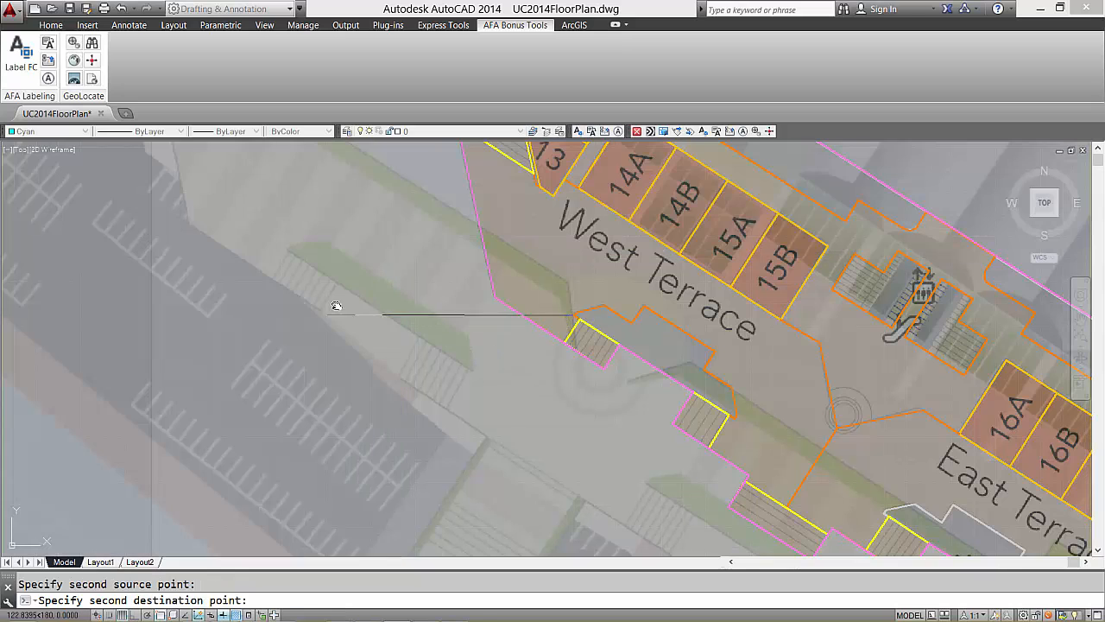
{"action": "mouse_move", "coordinate": [287, 252]}
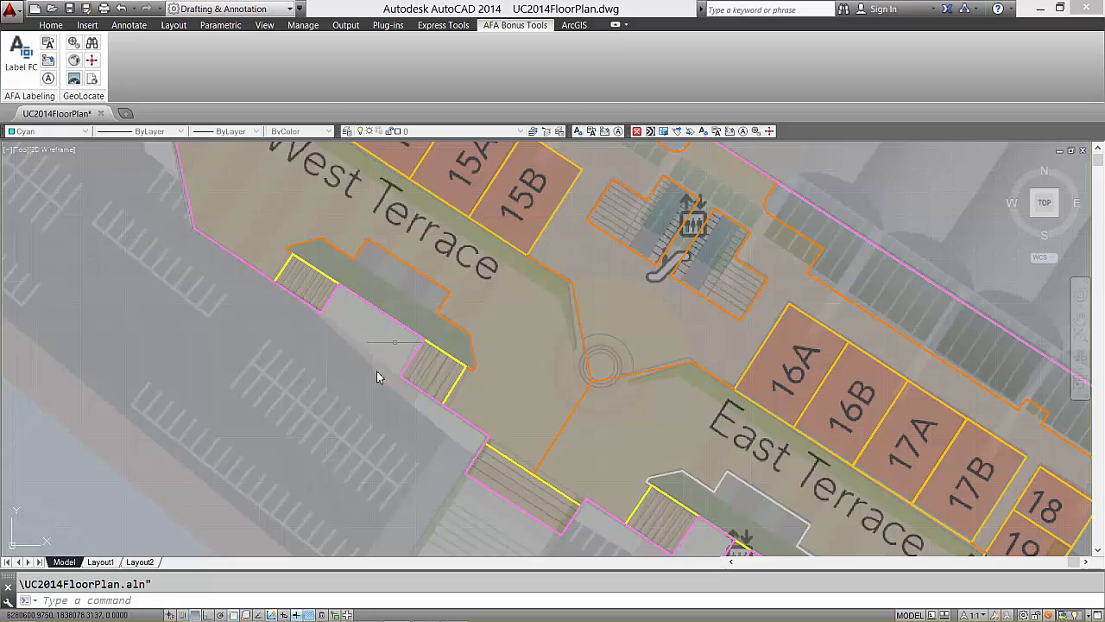
{"action": "left_click", "coordinate": [574, 33]}
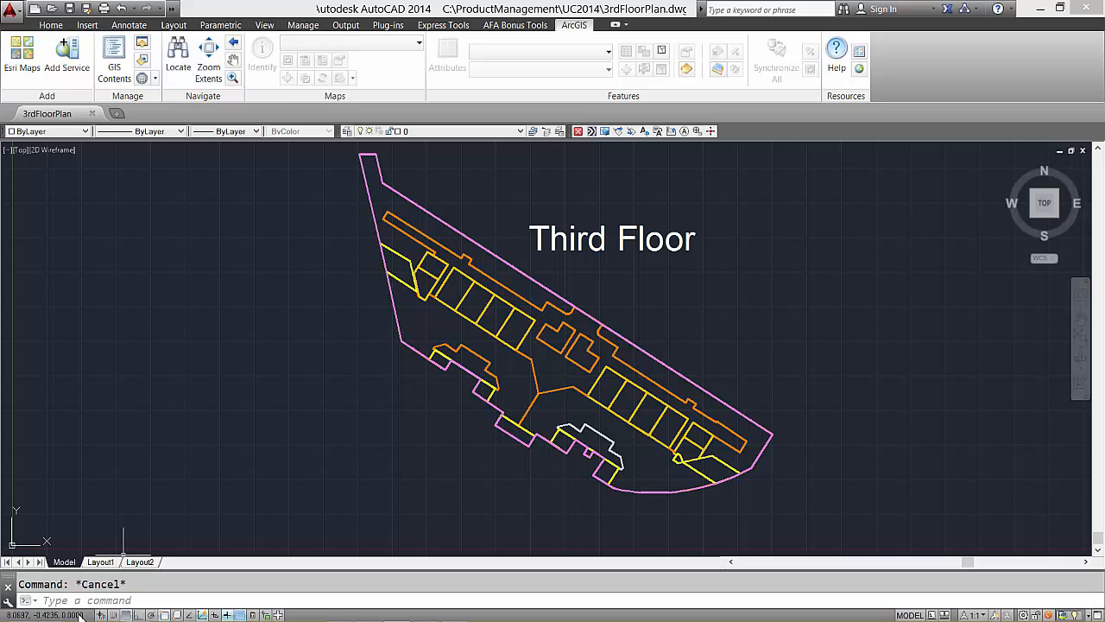
{"action": "mouse_move", "coordinate": [119, 524]}
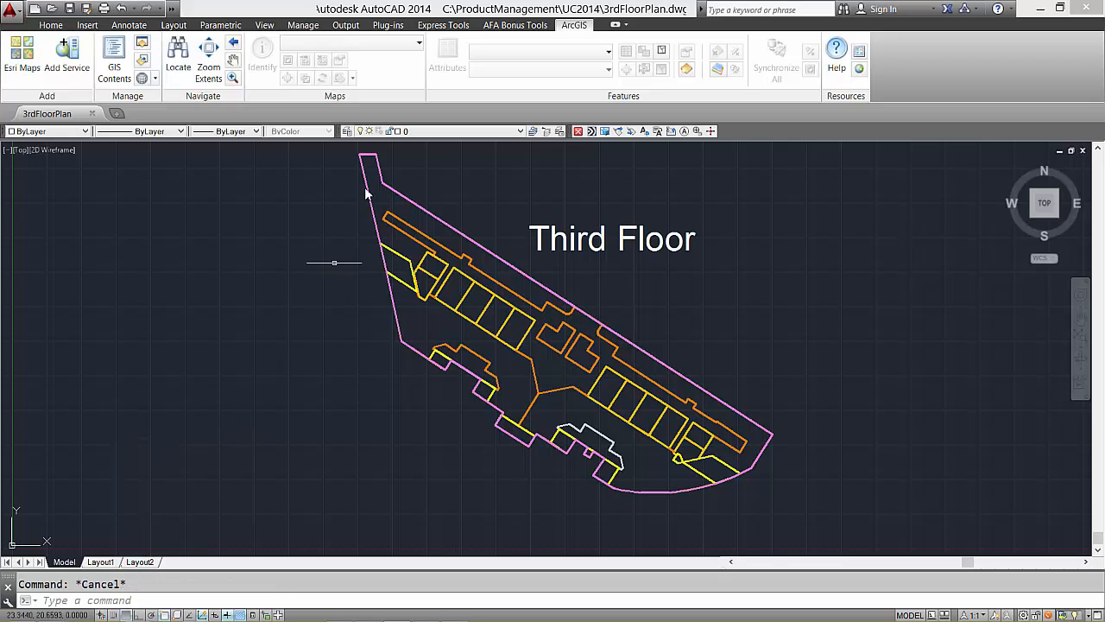
- Apply UC2014FloorPlan.aln to the Third Floor plan via AFA_APPLYWORLDFILE, dismissing the warning
{"action": "left_click", "coordinate": [515, 24]}
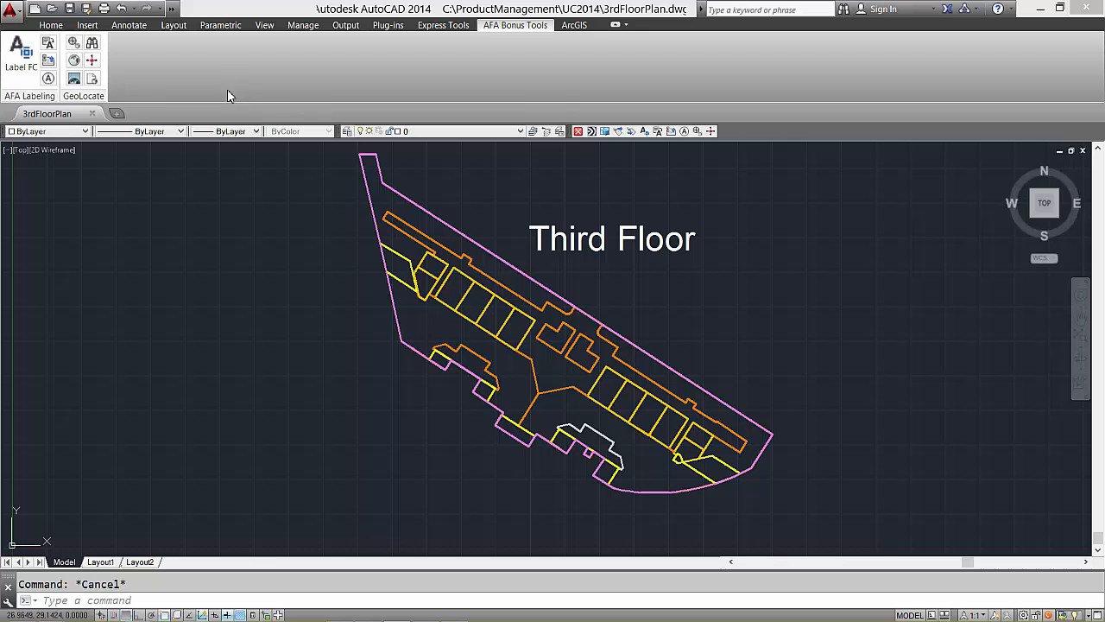
{"action": "mouse_move", "coordinate": [93, 78]}
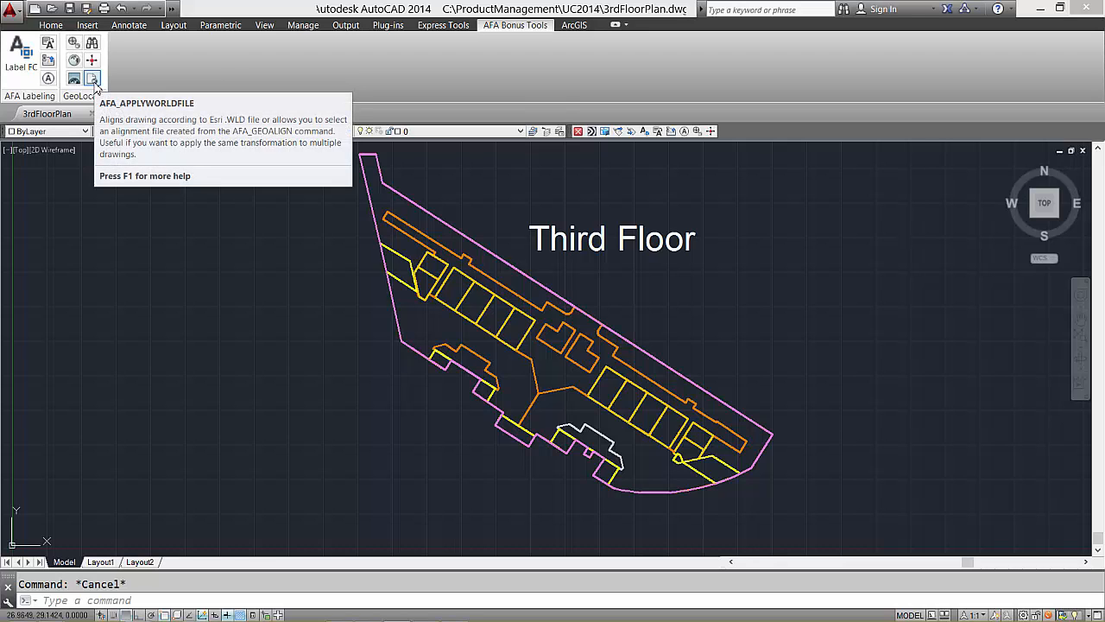
{"action": "left_click", "coordinate": [93, 77]}
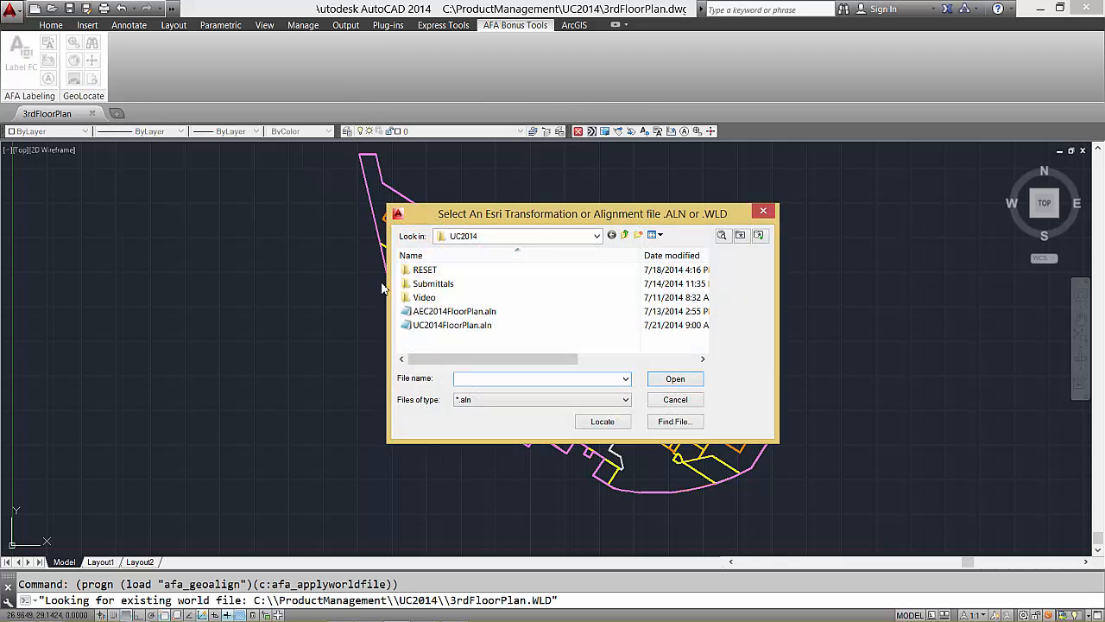
{"action": "left_click", "coordinate": [450, 325]}
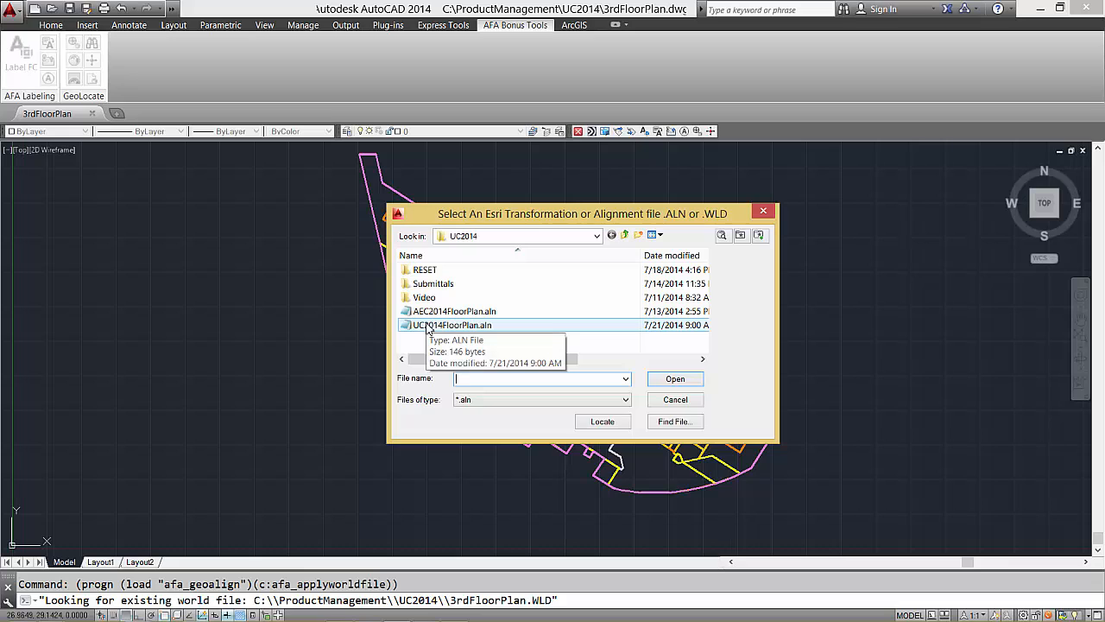
{"action": "left_click", "coordinate": [449, 324]}
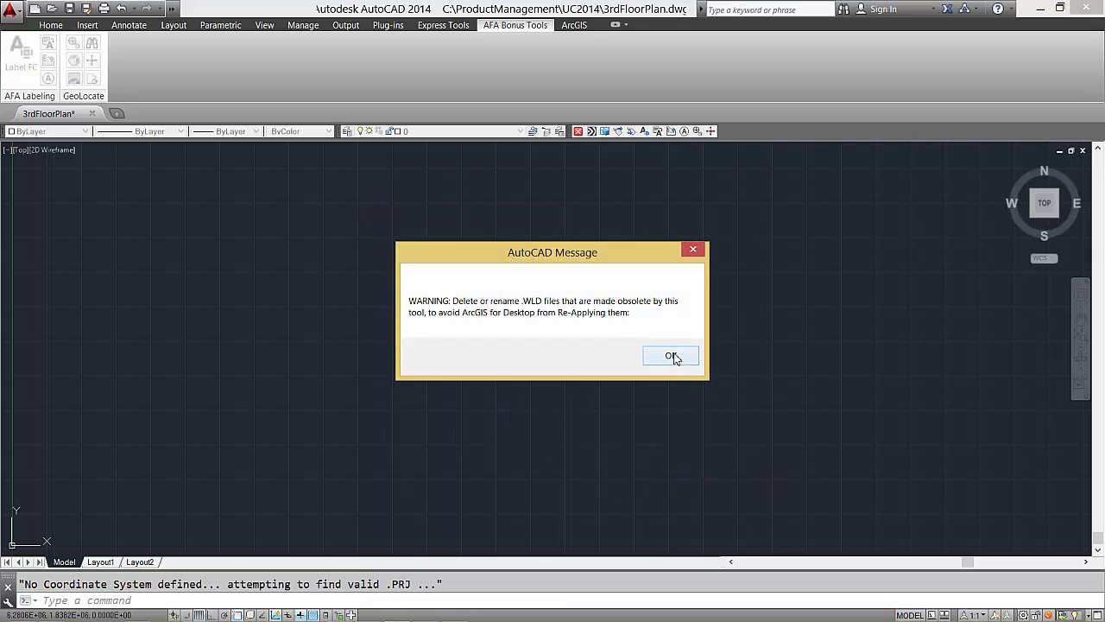
{"action": "left_click", "coordinate": [671, 355]}
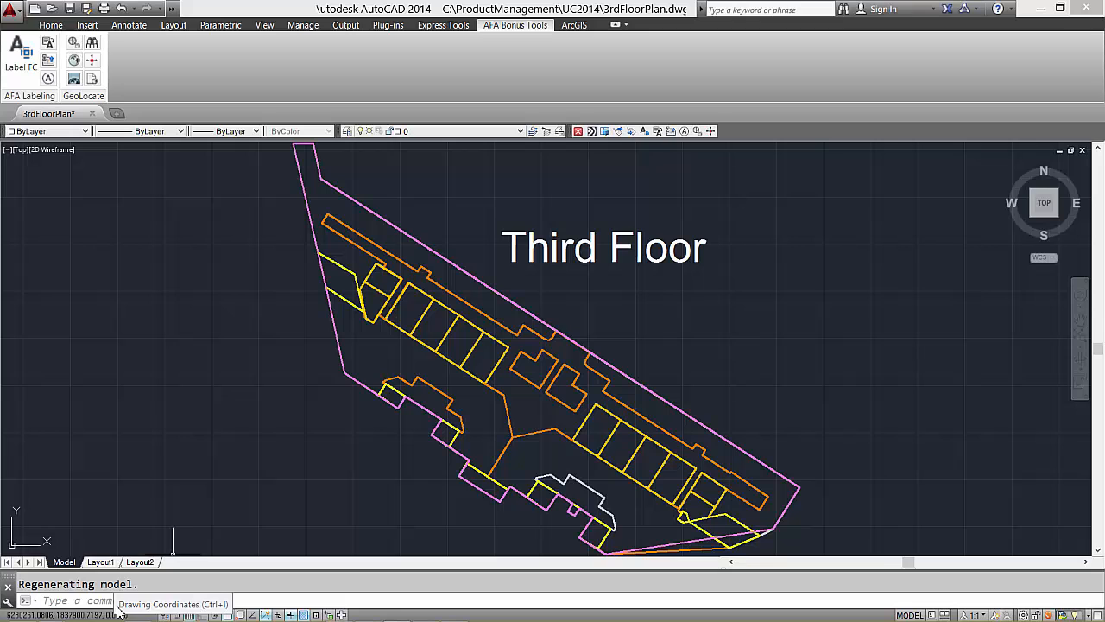
{"action": "mouse_move", "coordinate": [74, 73]}
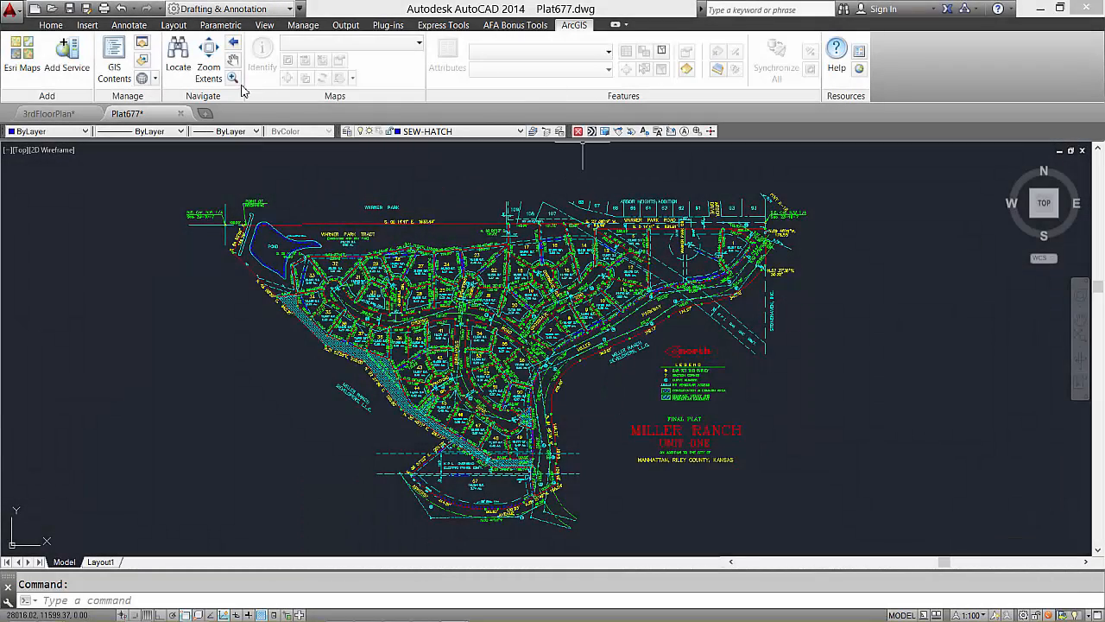
- List the Plat677 drawing's coordinate system, confirming it has none valid
{"action": "left_click", "coordinate": [141, 78]}
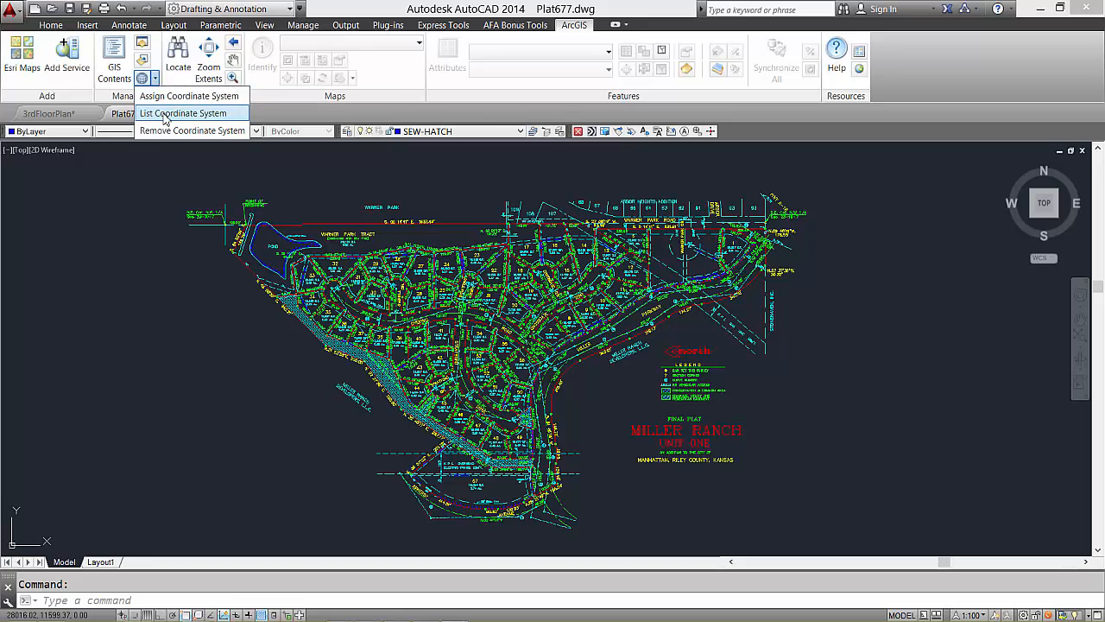
{"action": "left_click", "coordinate": [182, 114]}
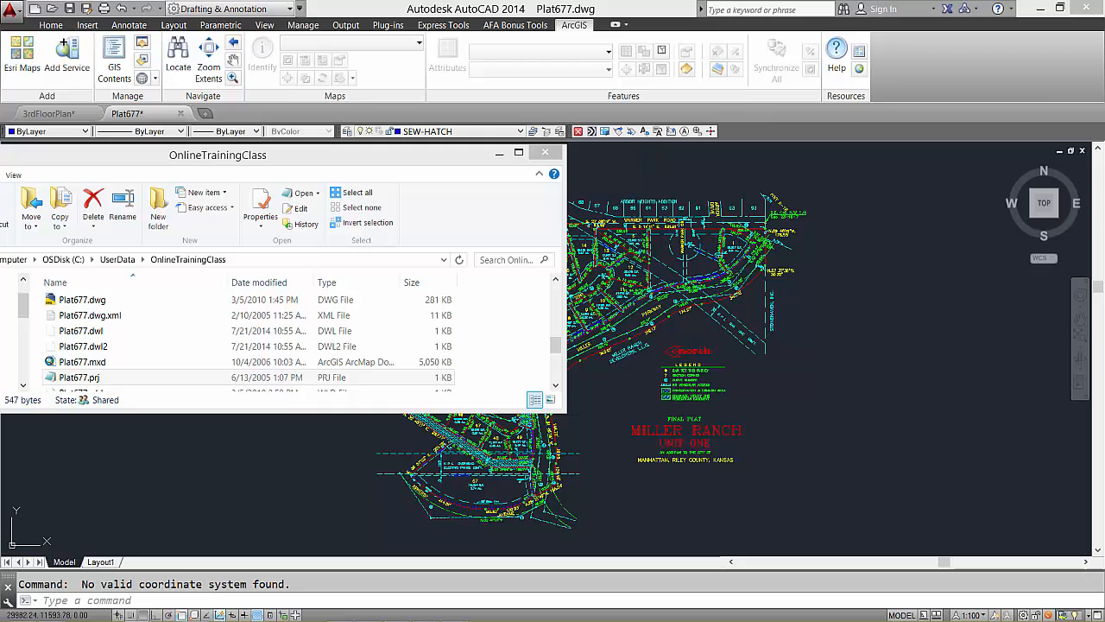
- View Plat677.prj and Plat677.wld in Notepad, then close them
{"action": "double_click", "coordinate": [69, 376]}
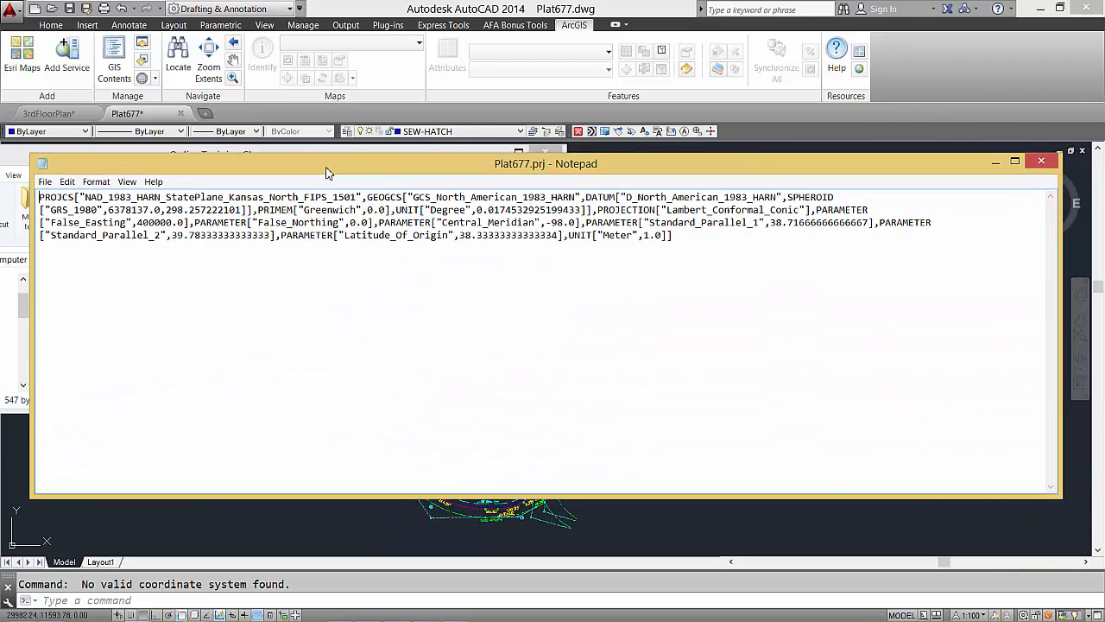
{"action": "mouse_move", "coordinate": [557, 168]}
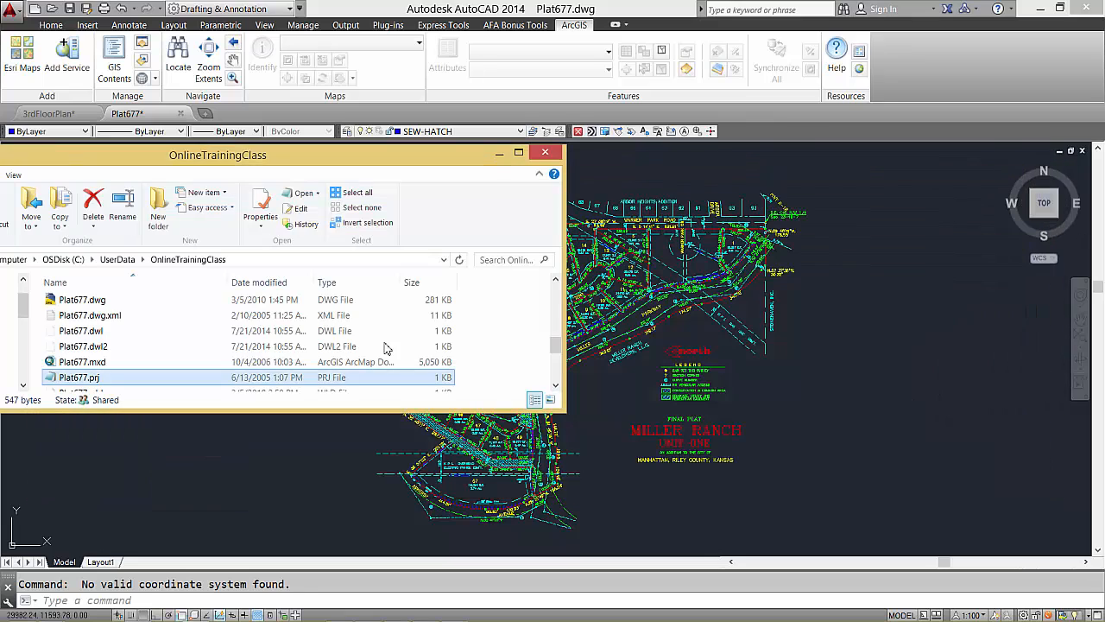
{"action": "mouse_move", "coordinate": [563, 394]}
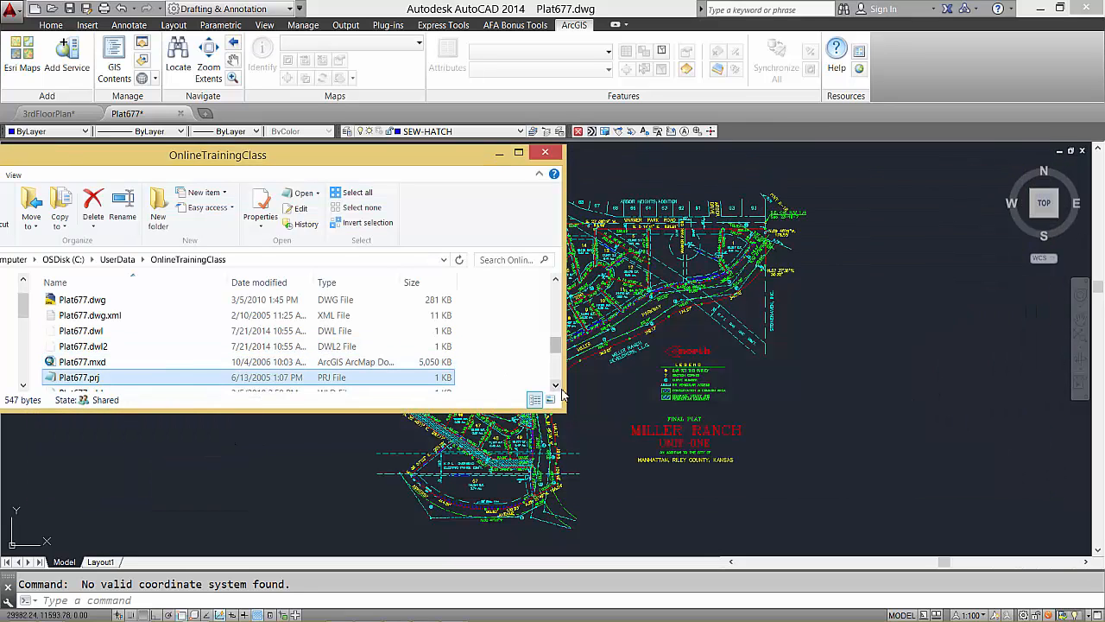
{"action": "double_click", "coordinate": [79, 368]}
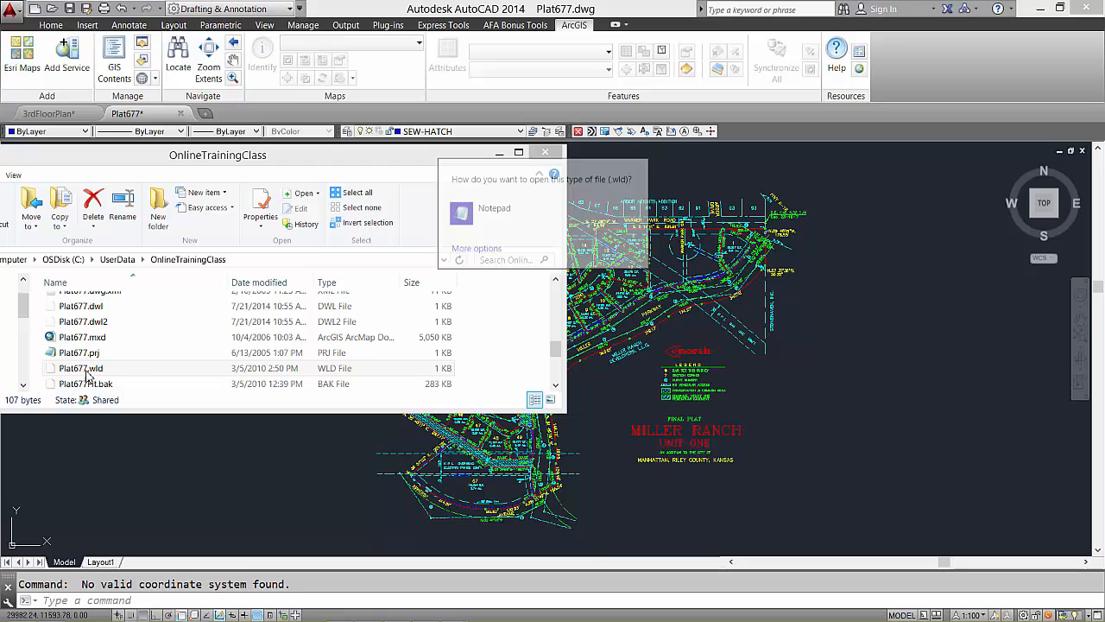
{"action": "left_click", "coordinate": [494, 207]}
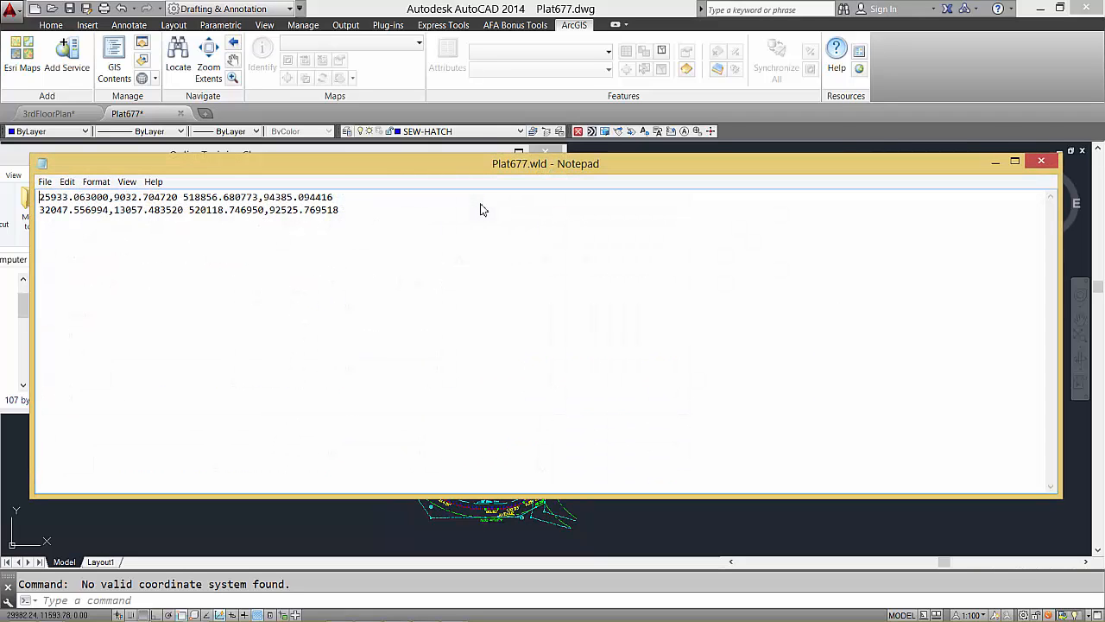
{"action": "mouse_move", "coordinate": [540, 170]}
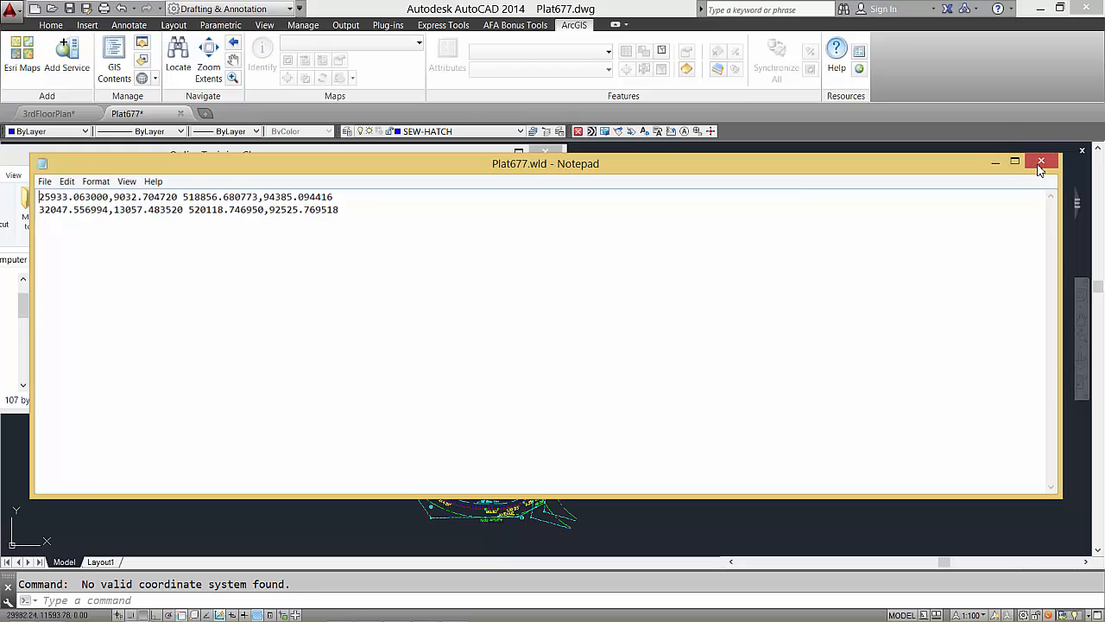
{"action": "left_click", "coordinate": [1041, 161]}
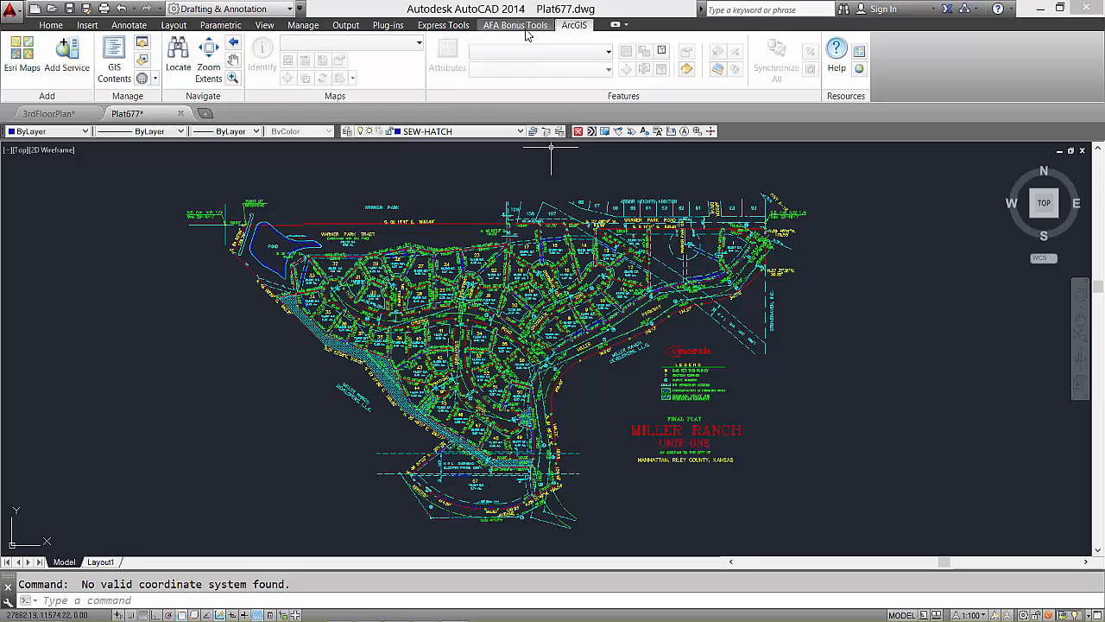
- Georeference Plat677 with AFA_APPLYWORLDFILE and add the World Imagery basemap beneath it
{"action": "left_click", "coordinate": [513, 24]}
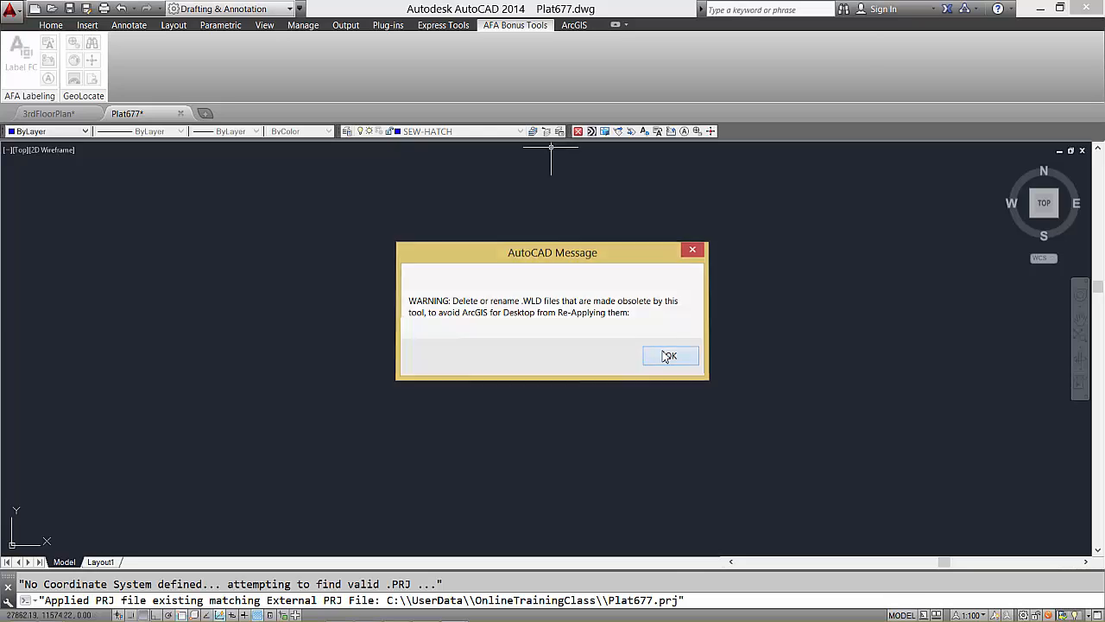
{"action": "left_click", "coordinate": [670, 356]}
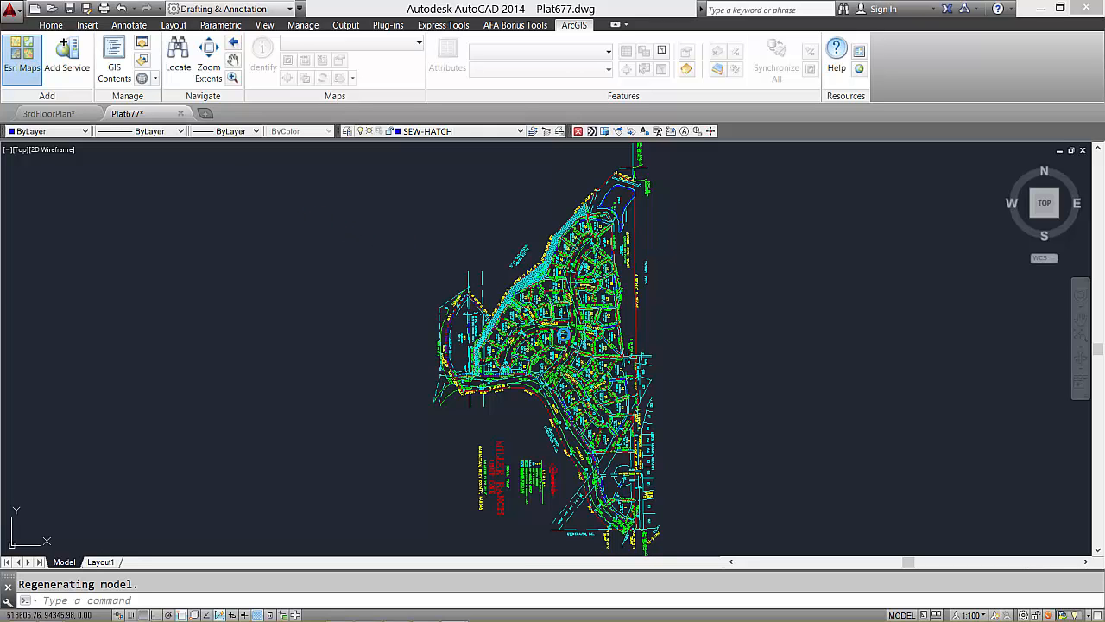
{"action": "left_click", "coordinate": [17, 58]}
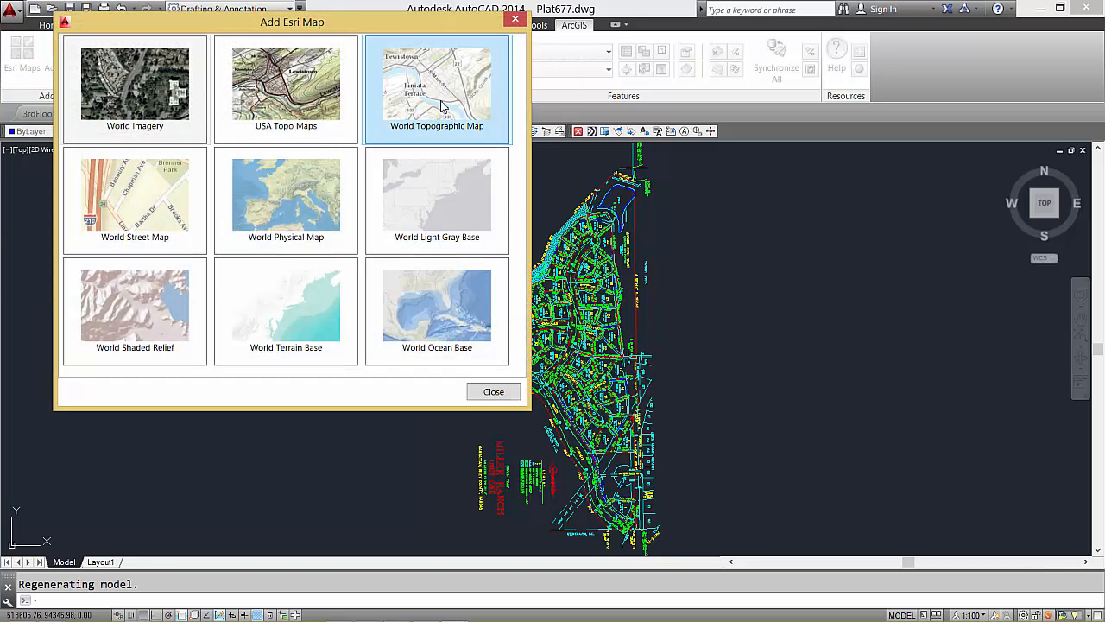
{"action": "left_click", "coordinate": [135, 85]}
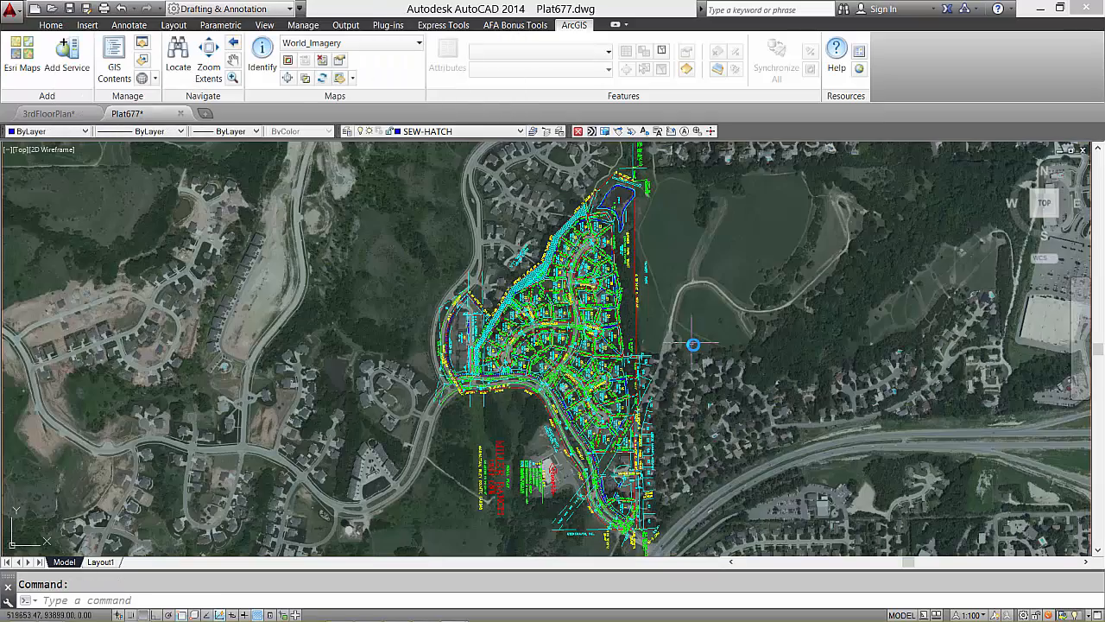